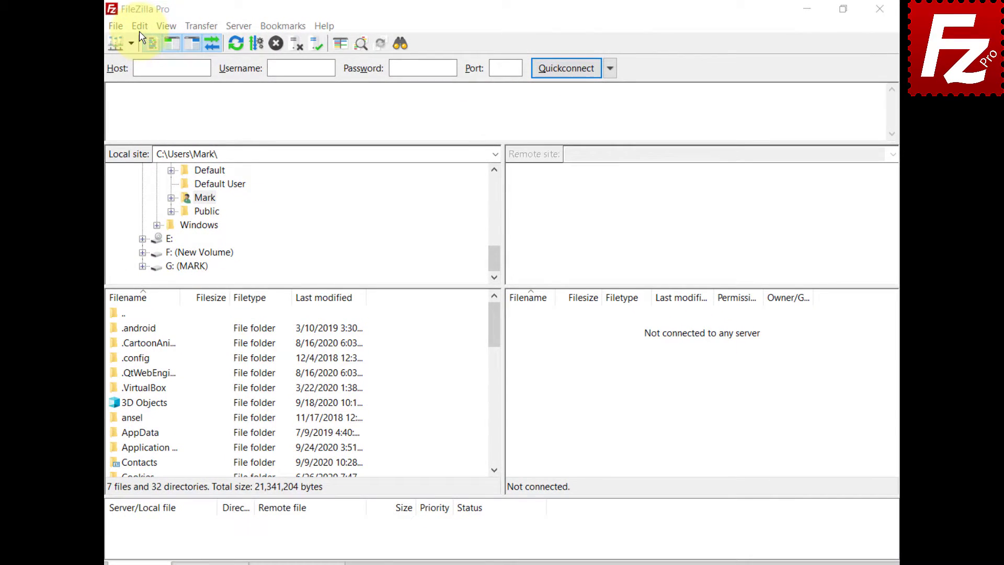
Step: Open Settings from the Edit menu and go to the Transfers > MIME Types page
click(139, 25)
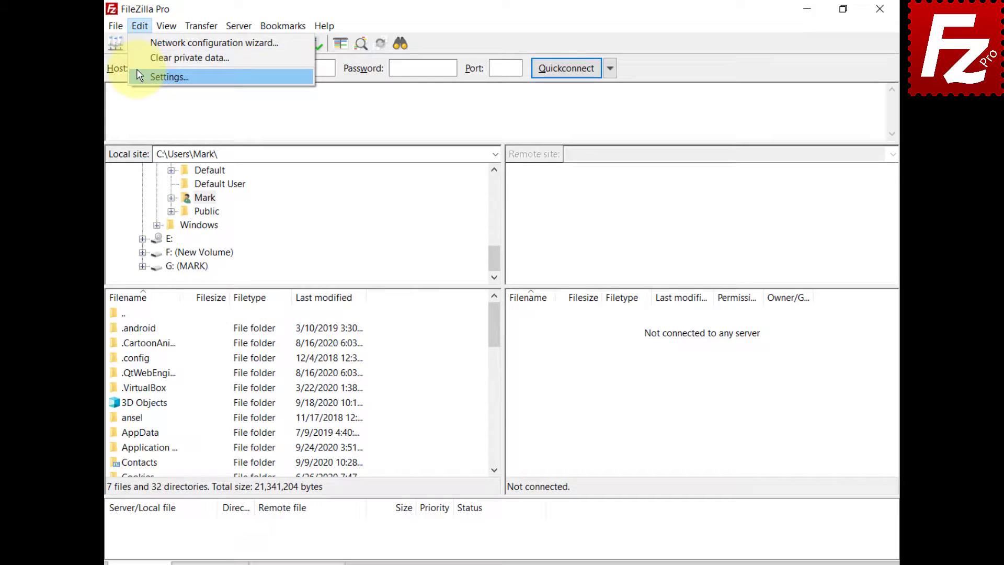
click(169, 77)
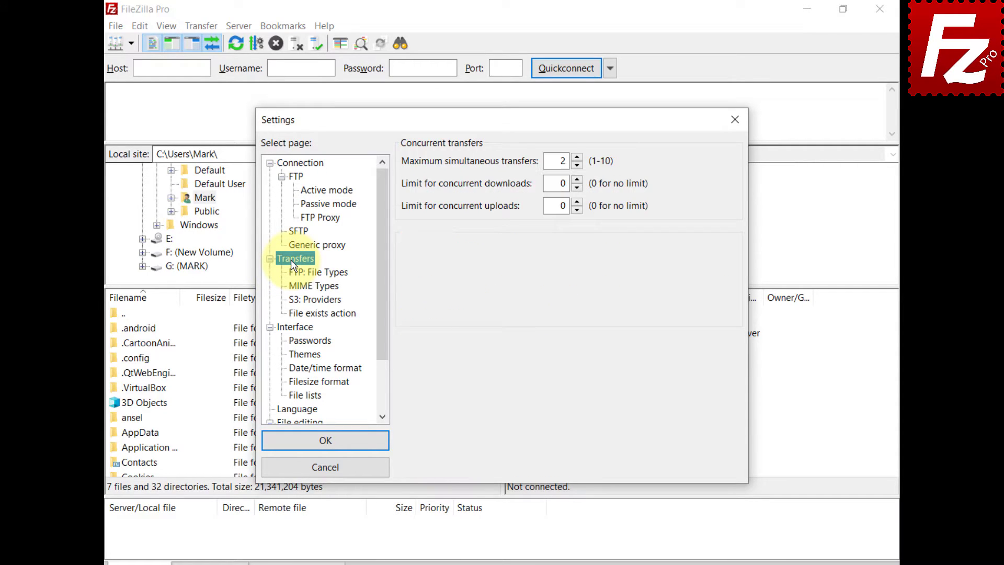
click(314, 286)
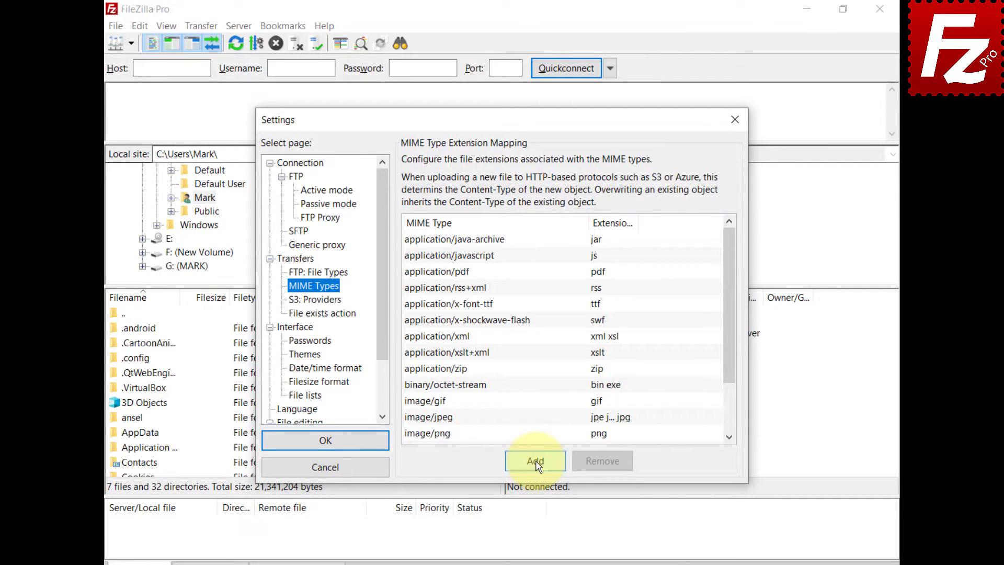
Step: Add a new MIME type entry 'video/mp4' mapped to the mp4 extension
click(536, 460)
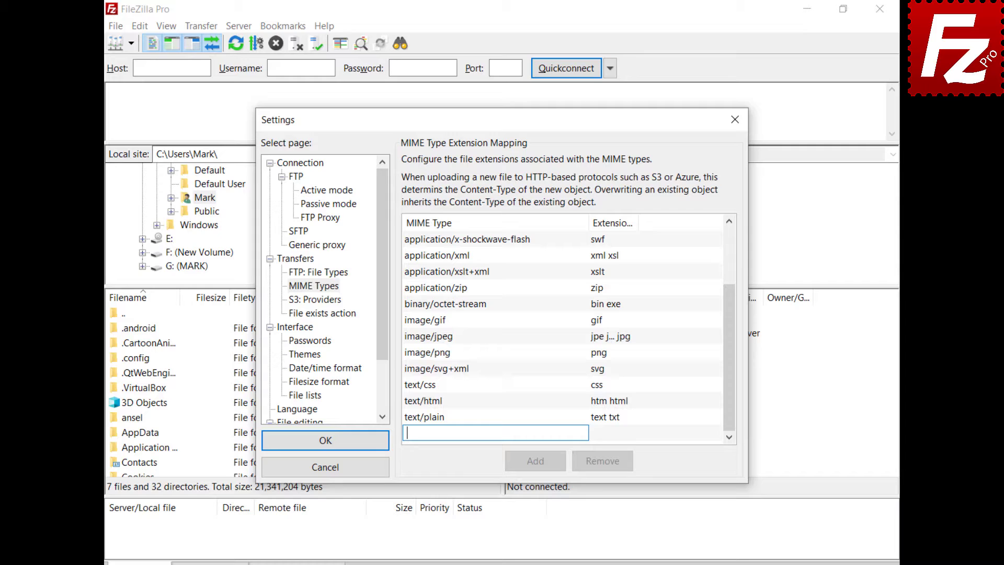
text(video/mp4)
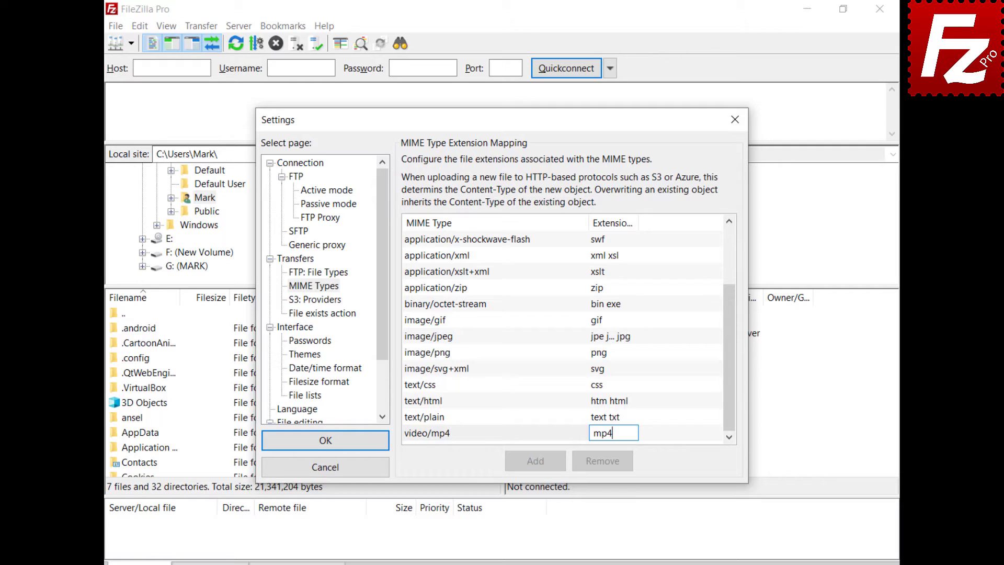
click(427, 433)
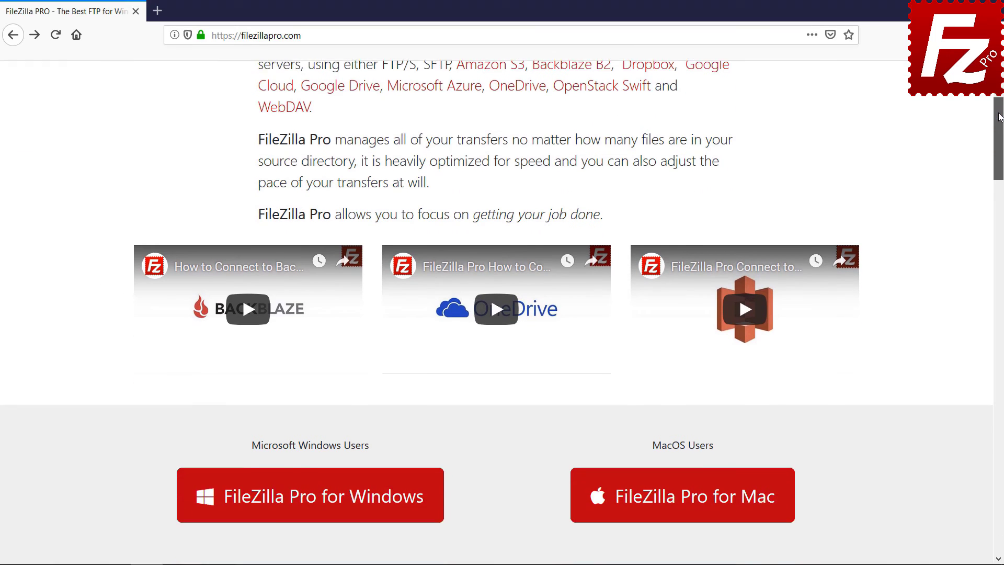
Step: Choose FileZilla Pro for Windows and scroll to the $19.99 checkout's payment options
click(310, 495)
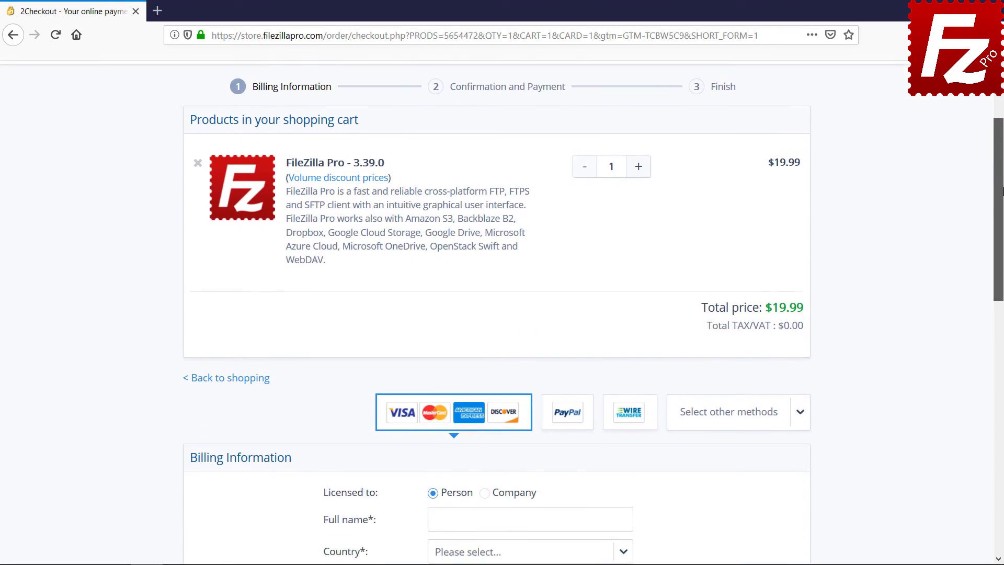
scroll(down, 3)
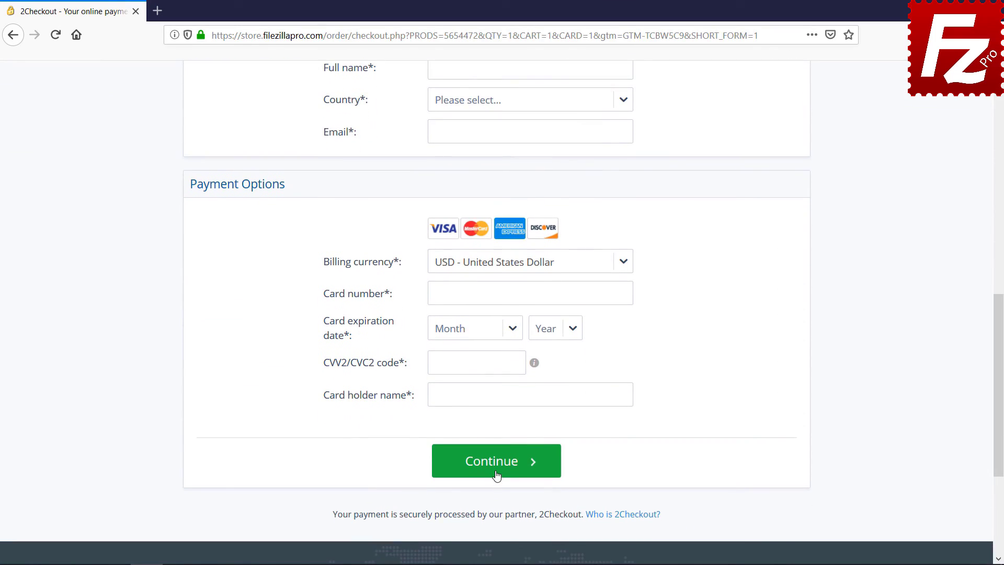